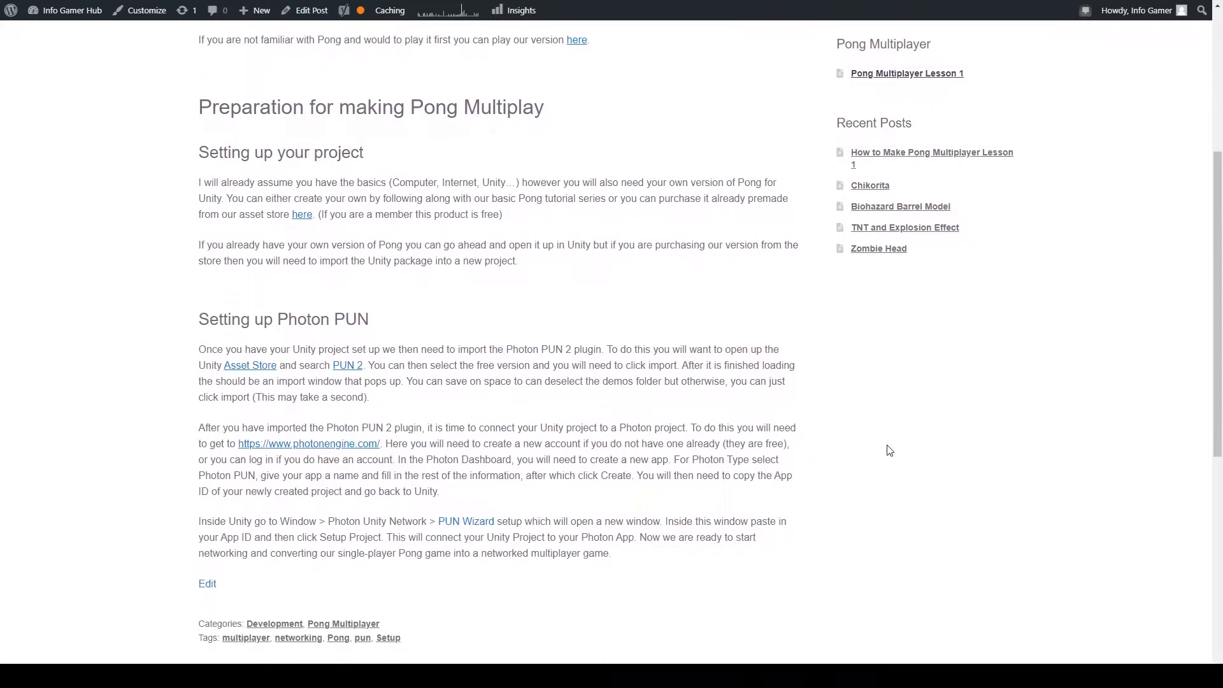
- Scroll down the Pong Multiplayer post toward the asset package link
scroll(down, 3)
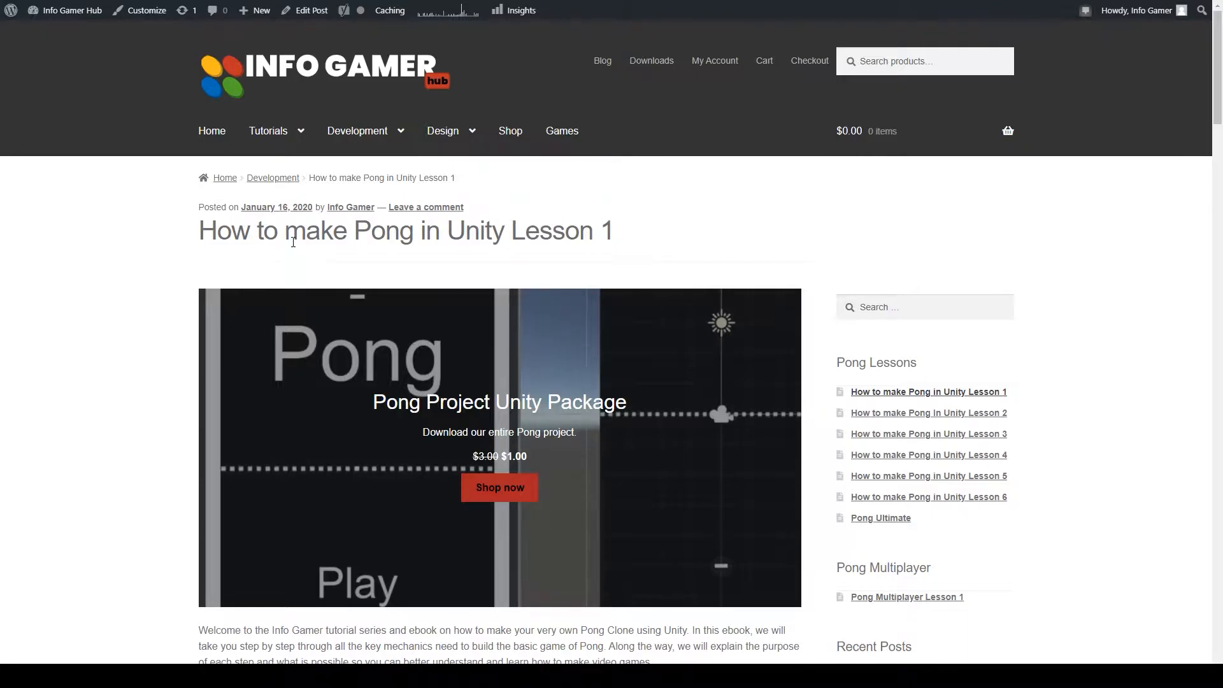
mouse_move(428, 166)
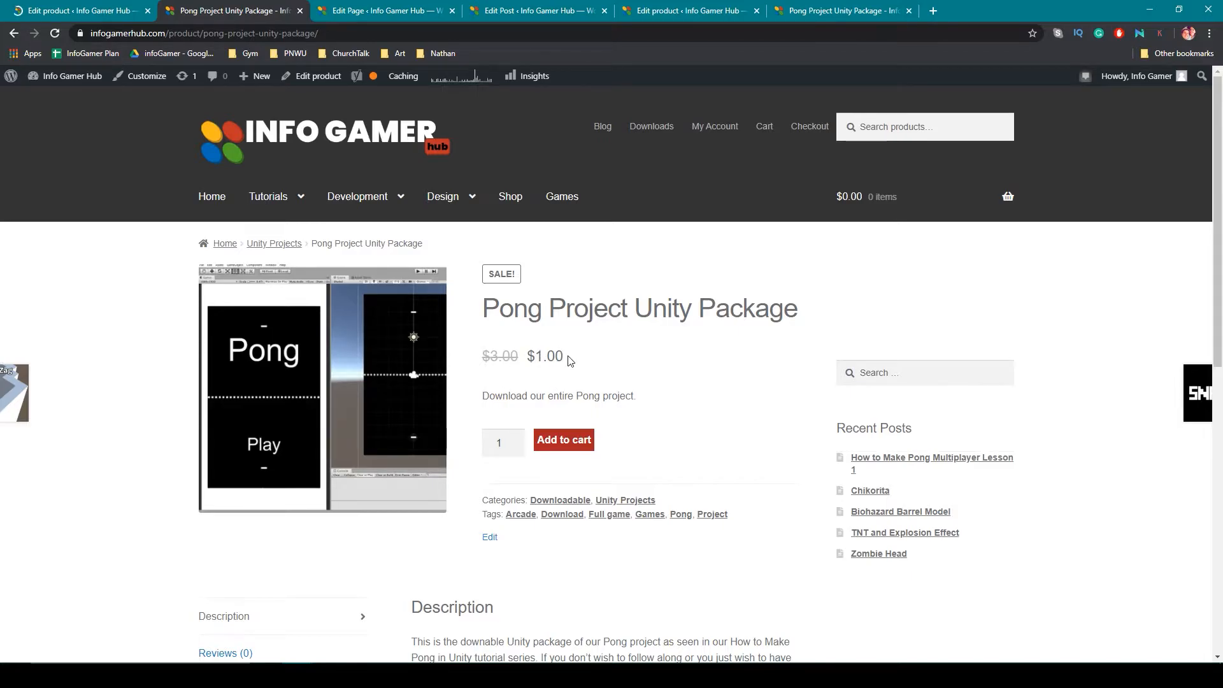
mouse_move(497, 400)
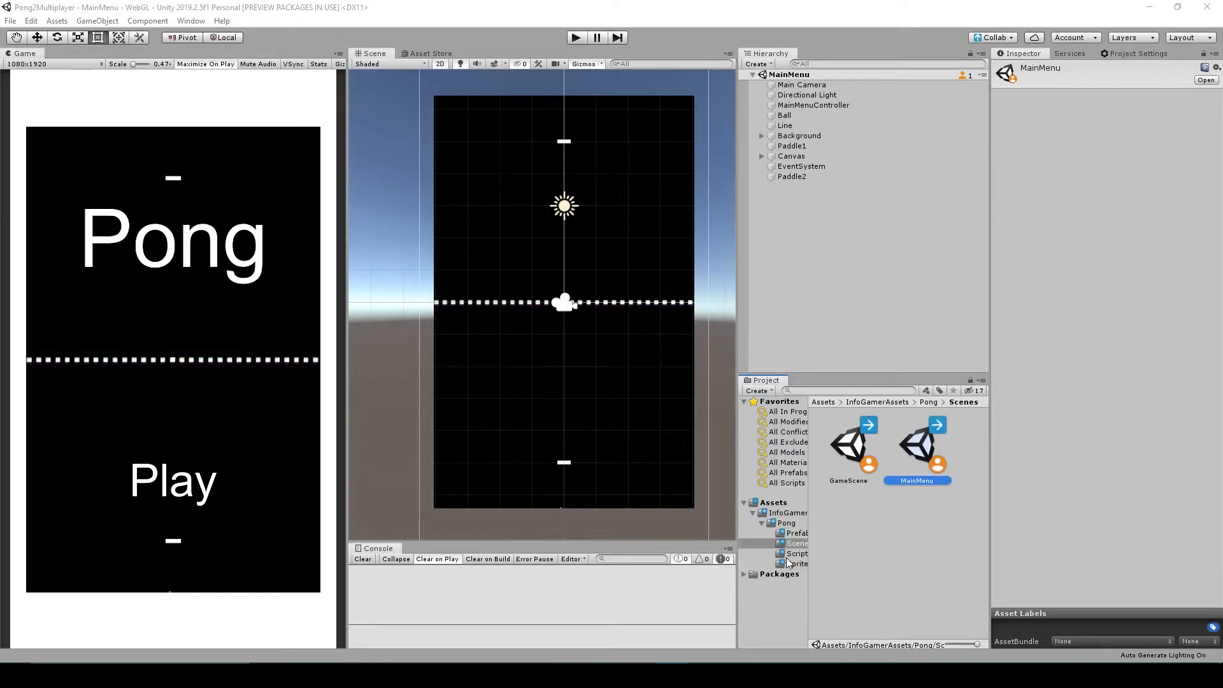
click(575, 37)
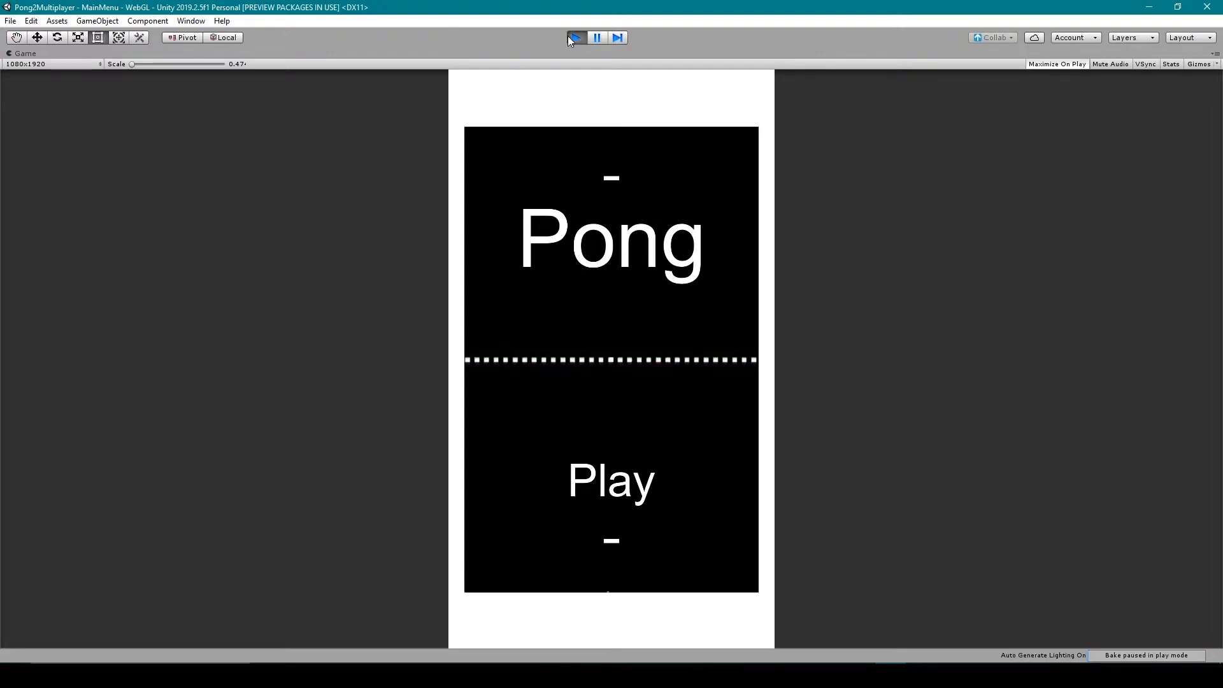
click(610, 479)
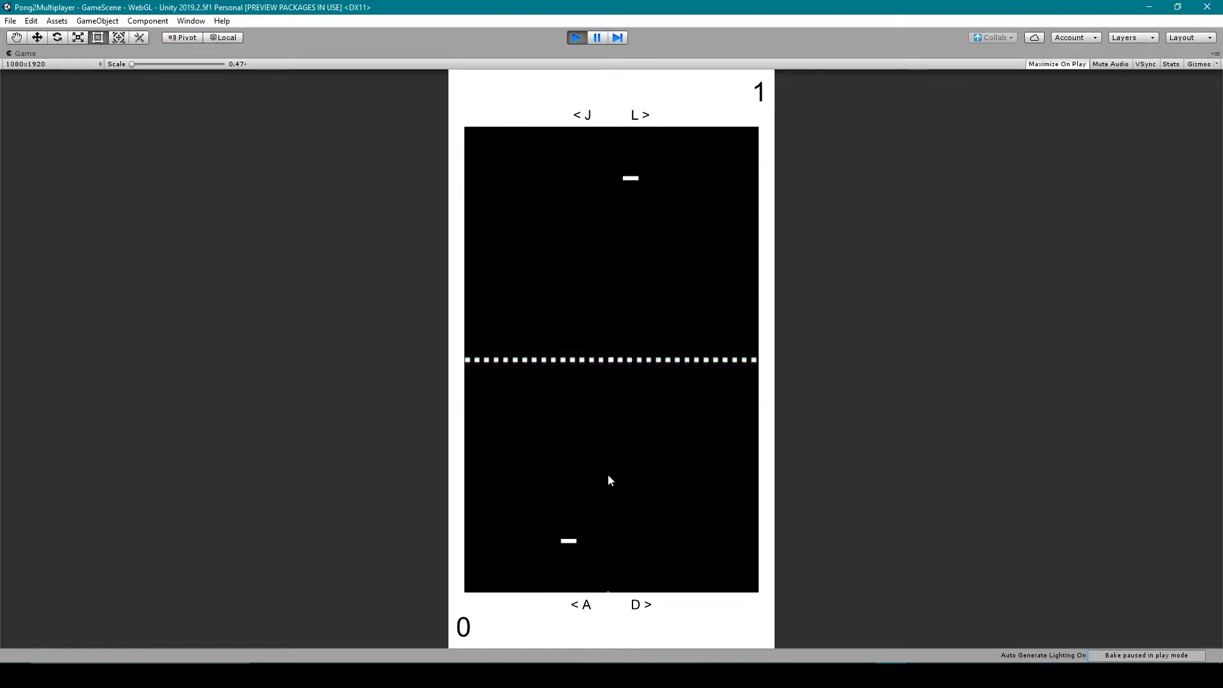
click(576, 37)
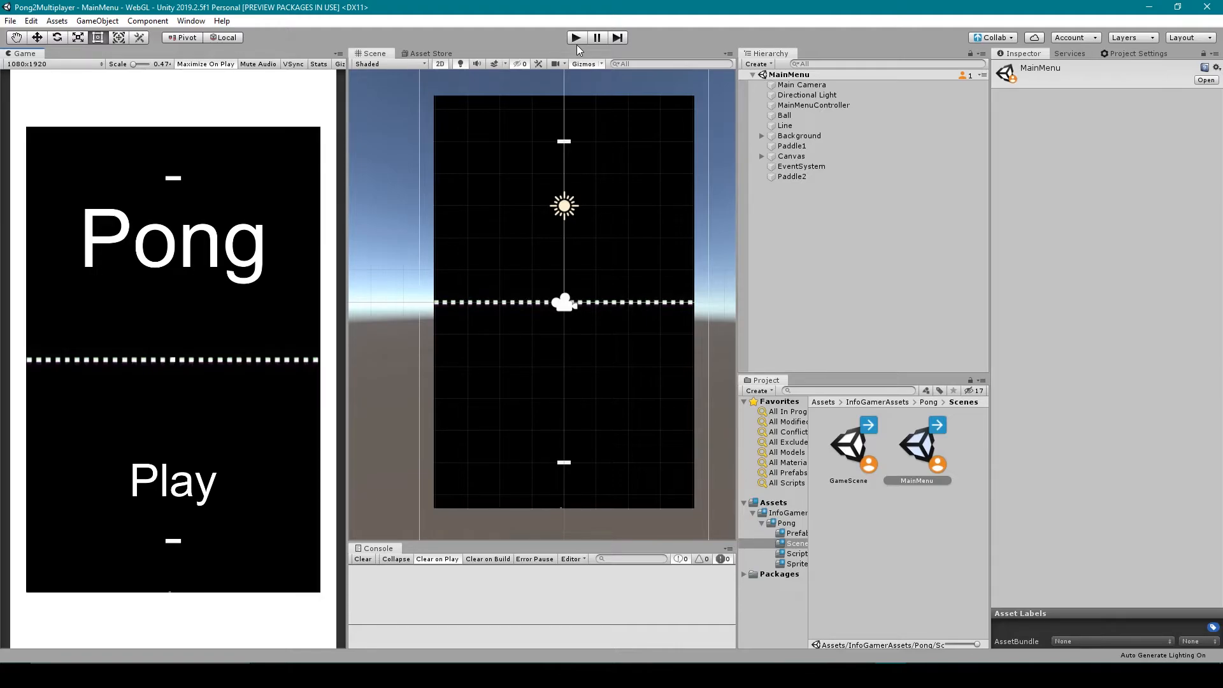
mouse_move(404, 107)
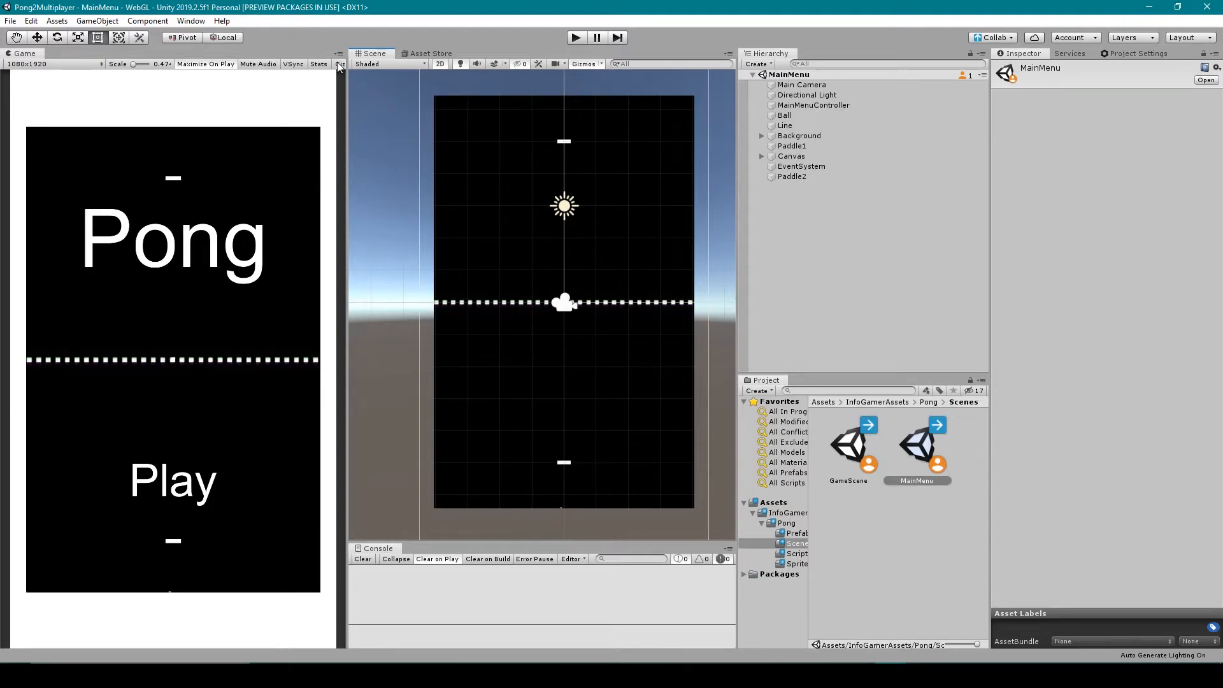
- Find PUN 2 - FREE in the Asset Store with pricing limited to free and start its import
click(191, 20)
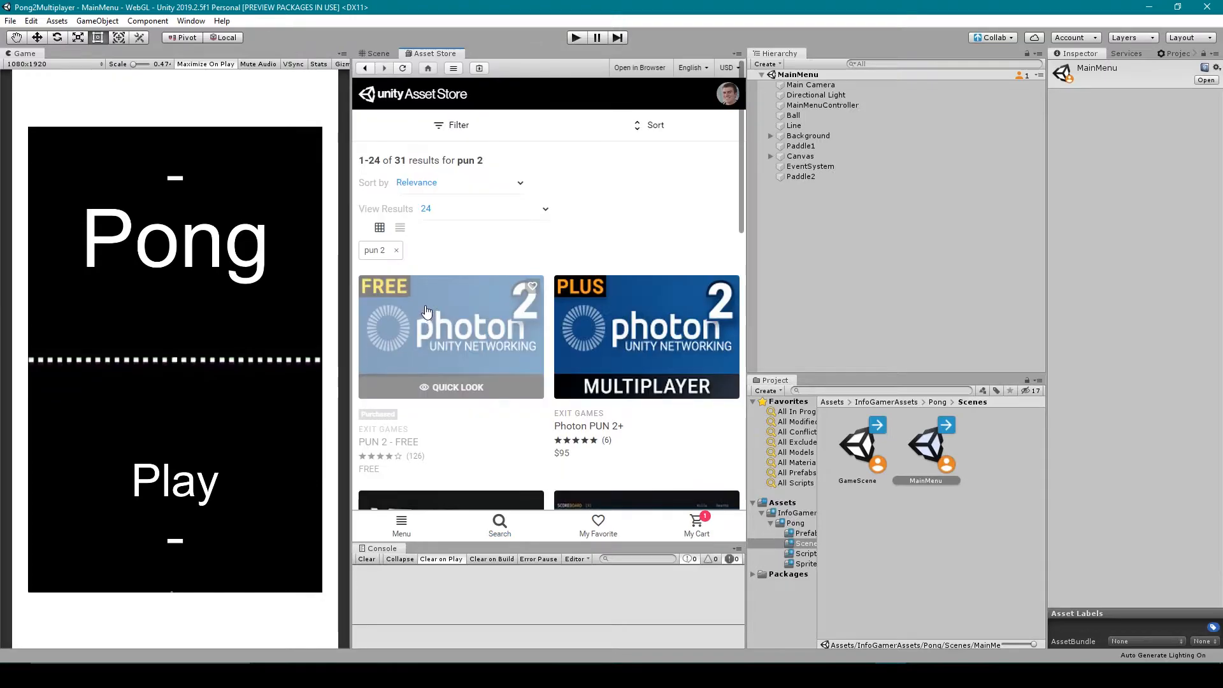
mouse_move(417, 358)
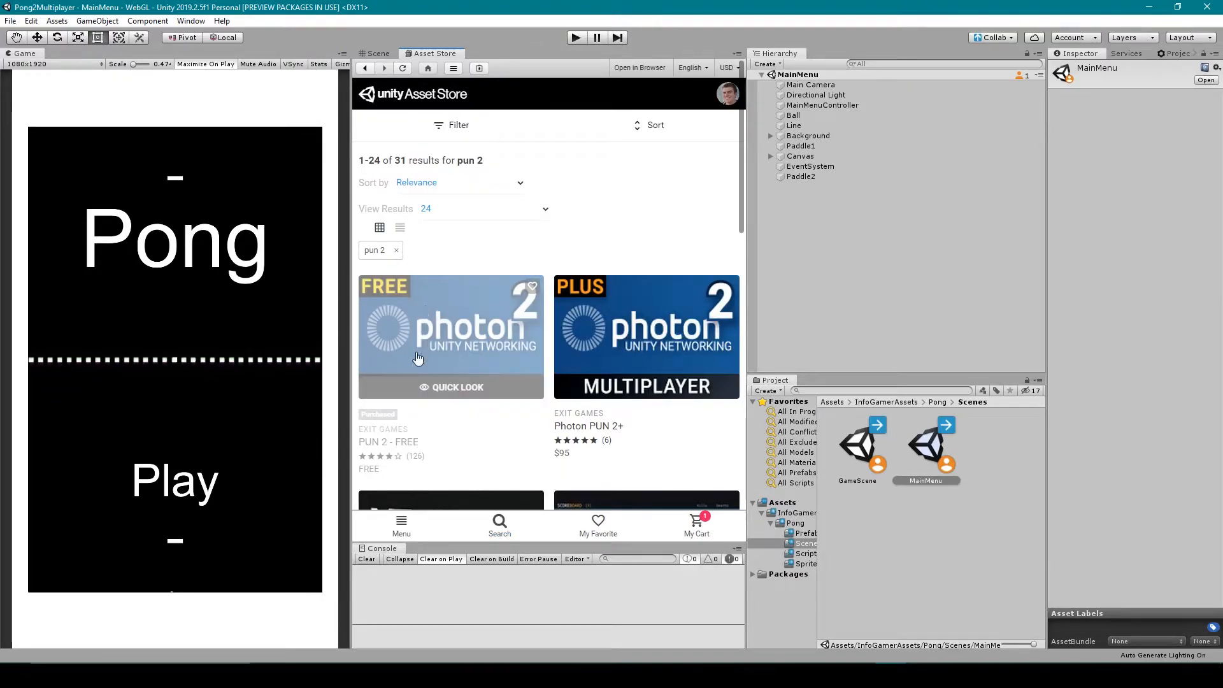
mouse_move(531, 427)
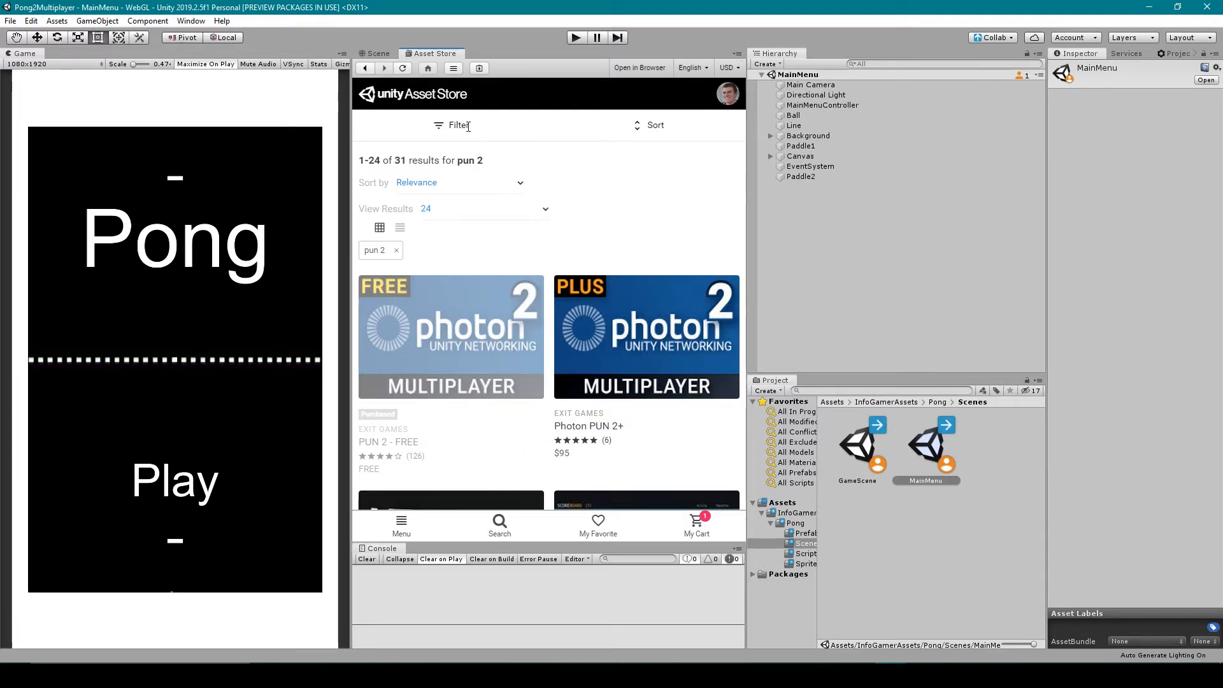
click(456, 125)
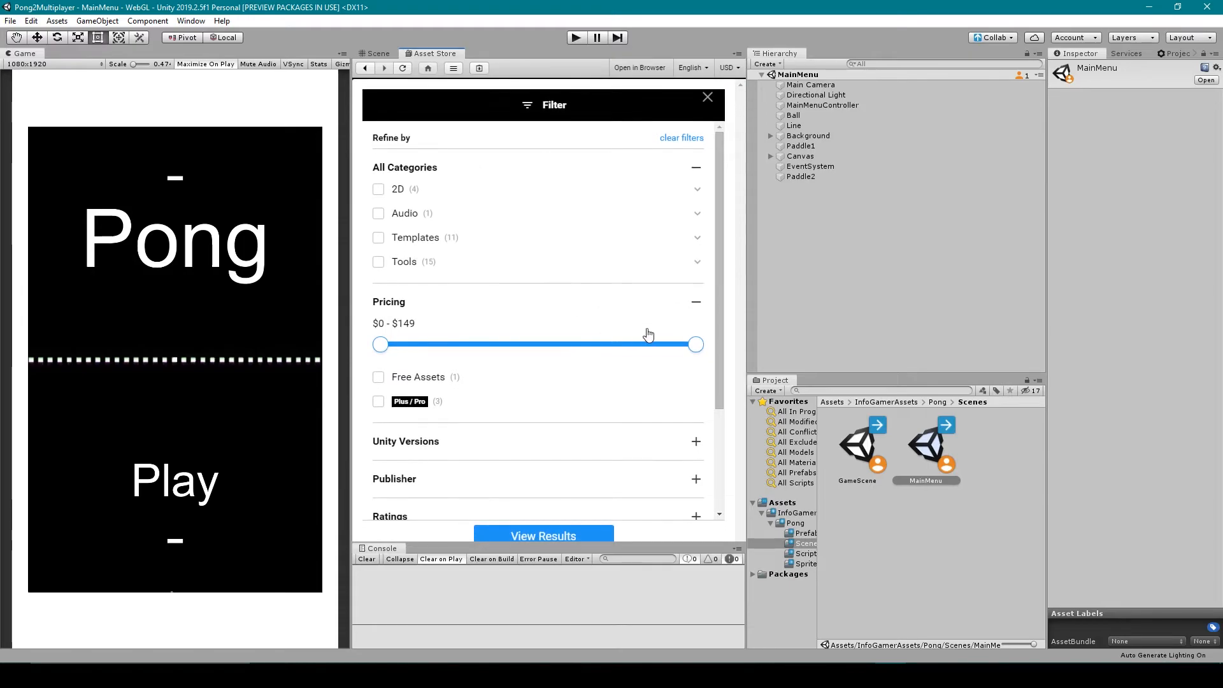
drag(694, 344, 379, 344)
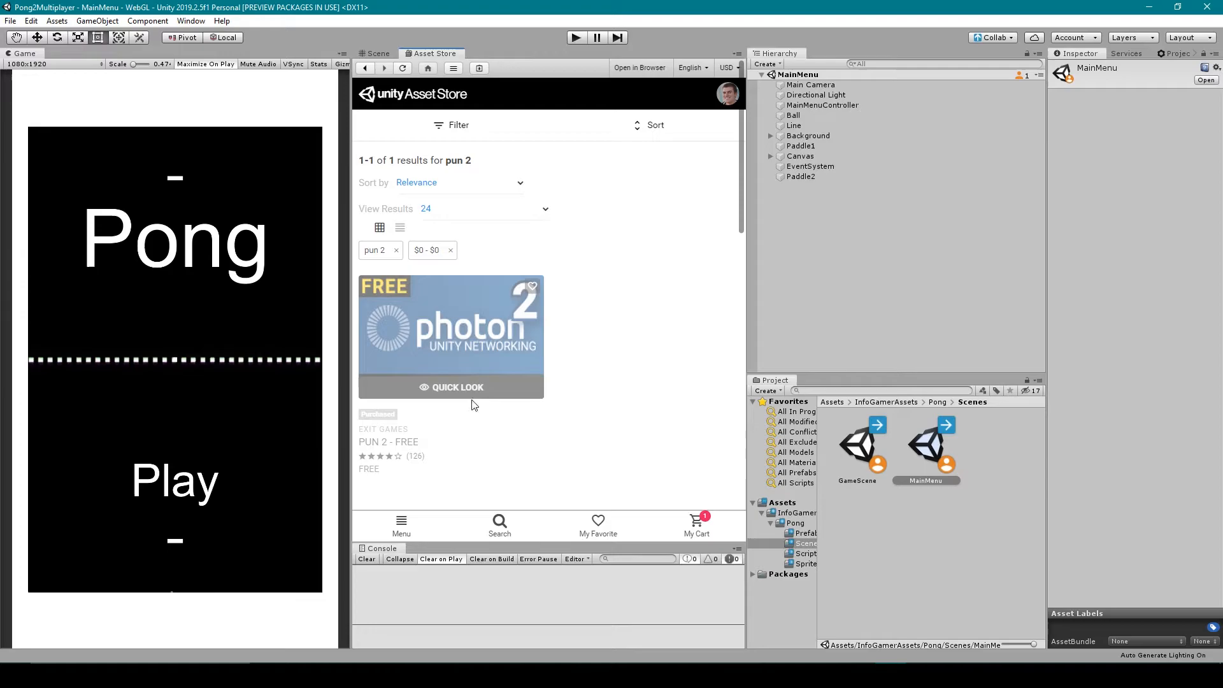
mouse_move(464, 369)
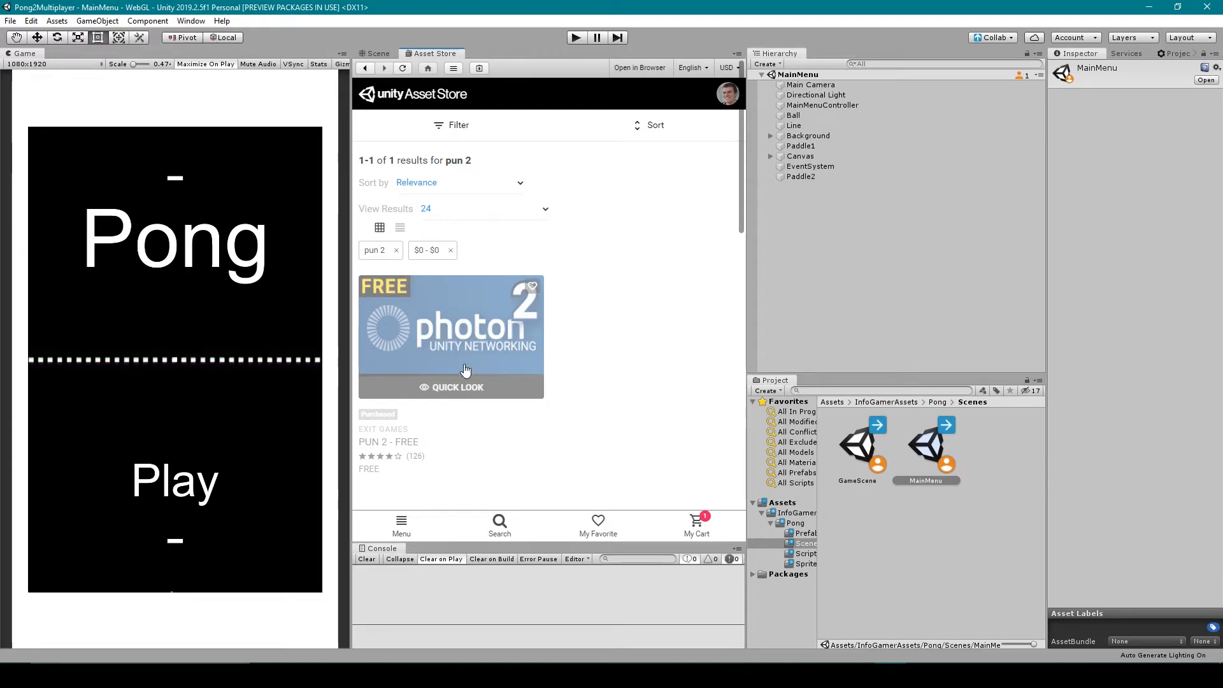
click(451, 335)
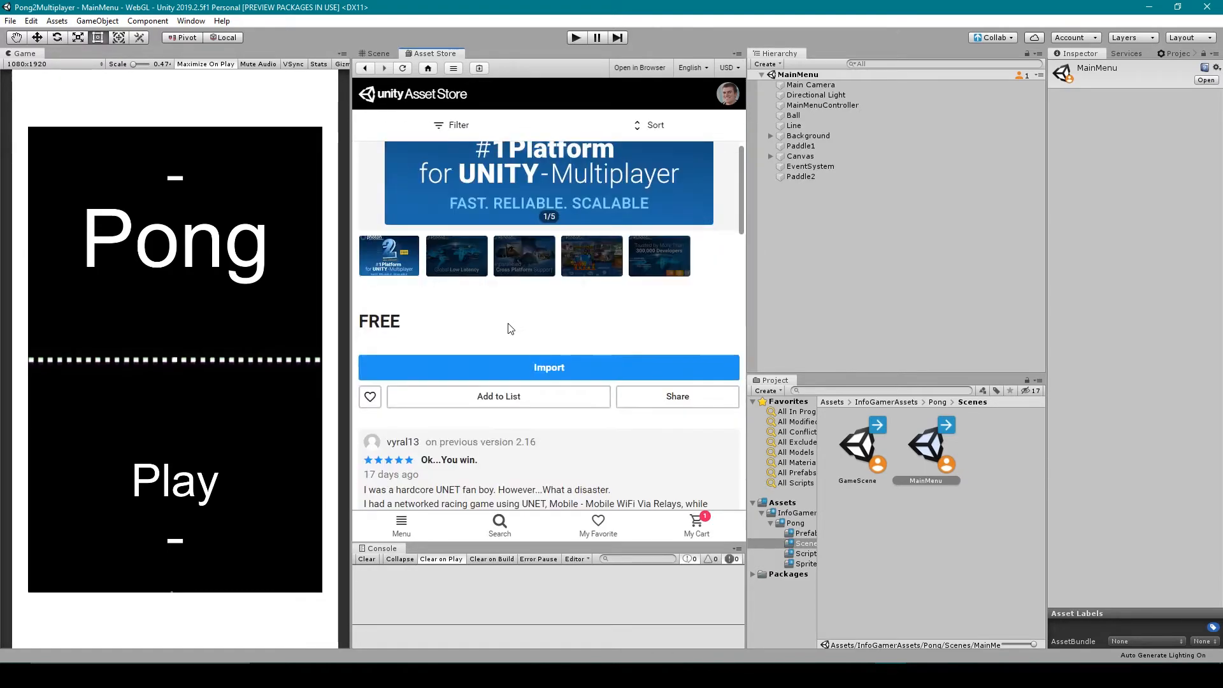
click(548, 367)
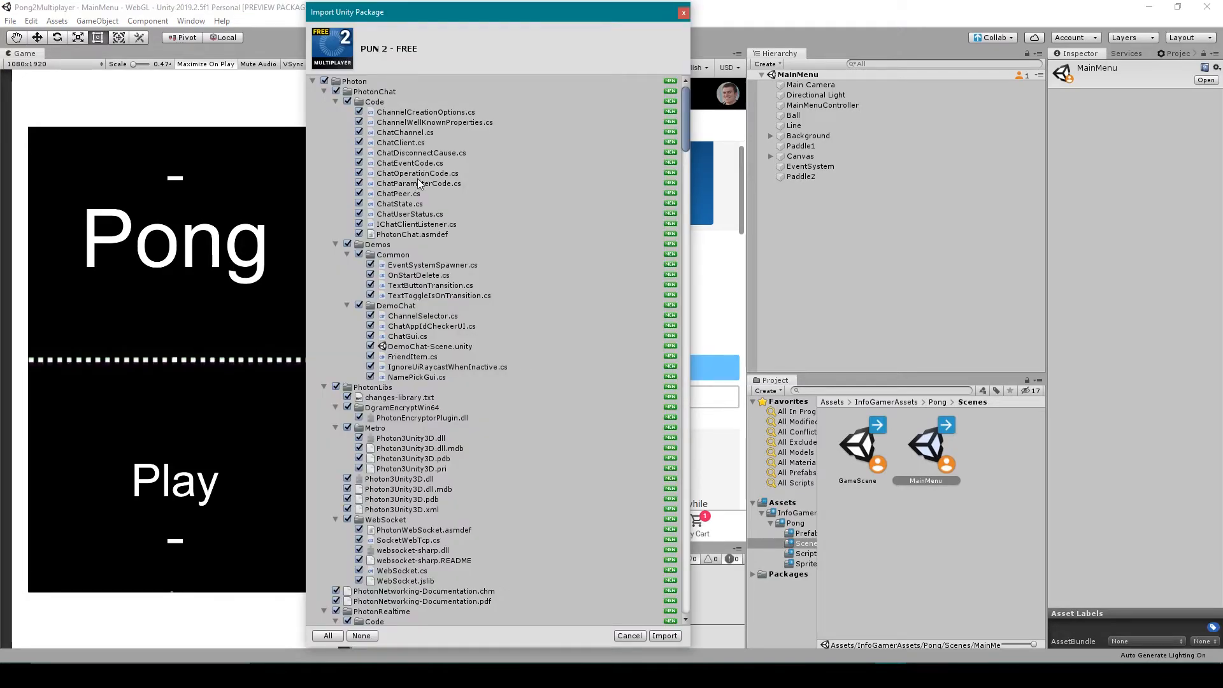
- Confirm importing the listed Photon files into the Pong project
click(629, 635)
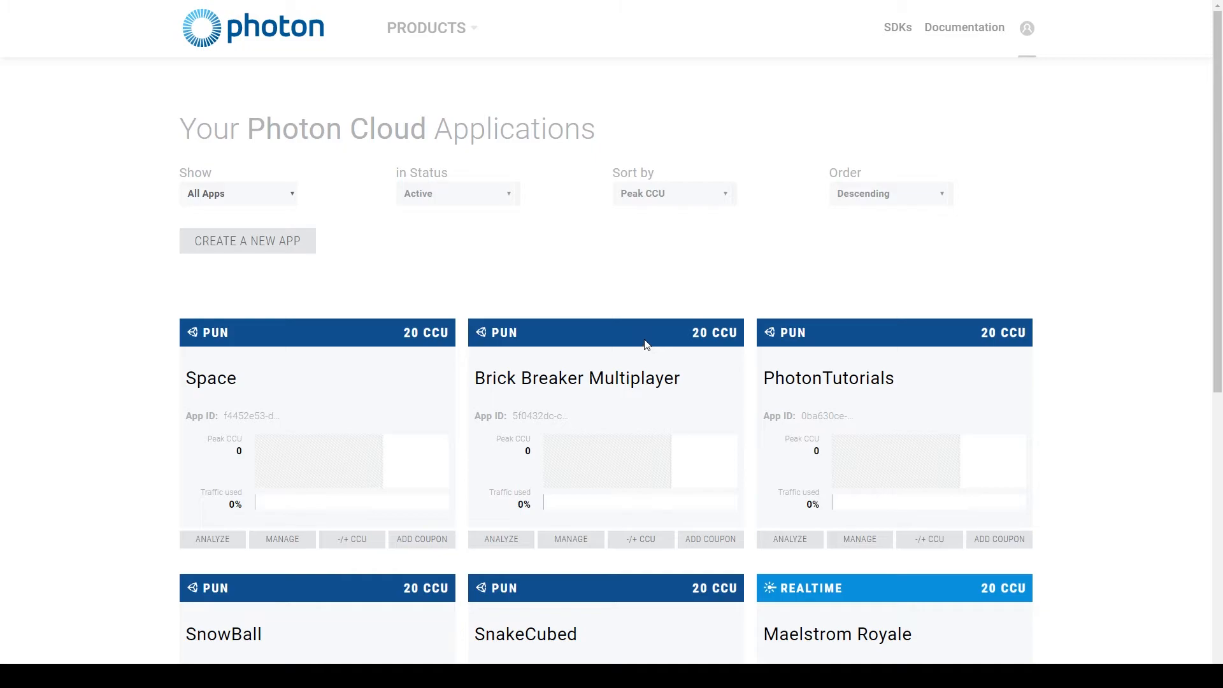
mouse_move(803, 327)
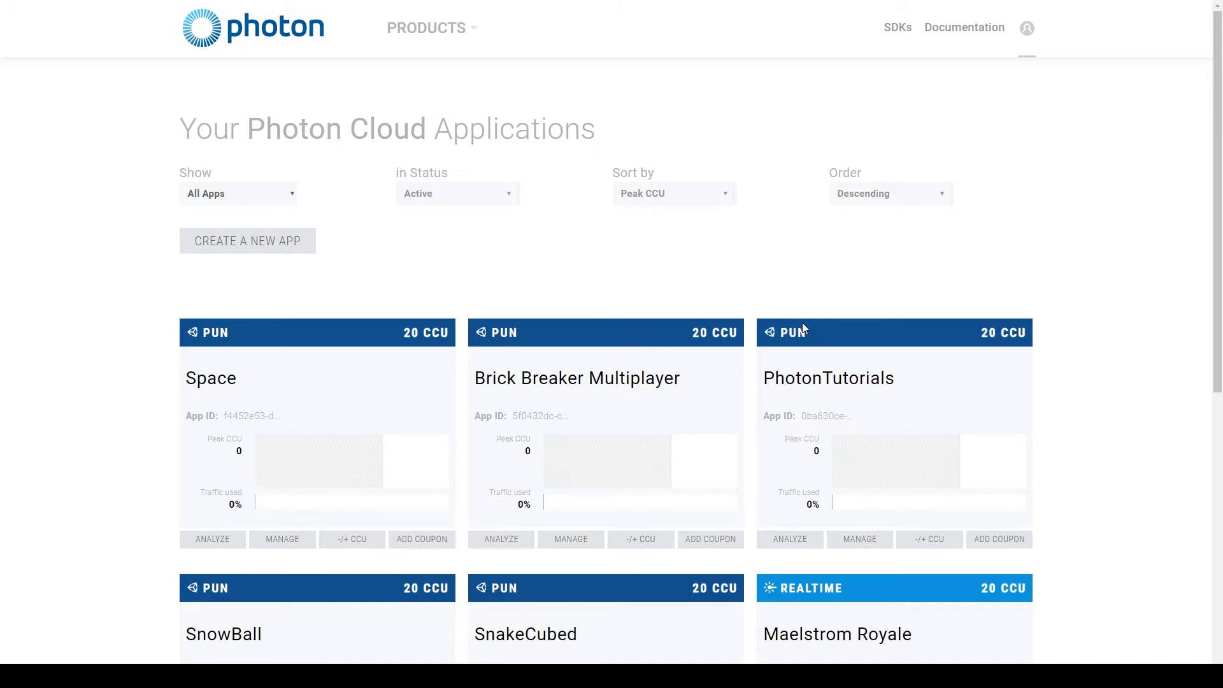
mouse_move(653, 326)
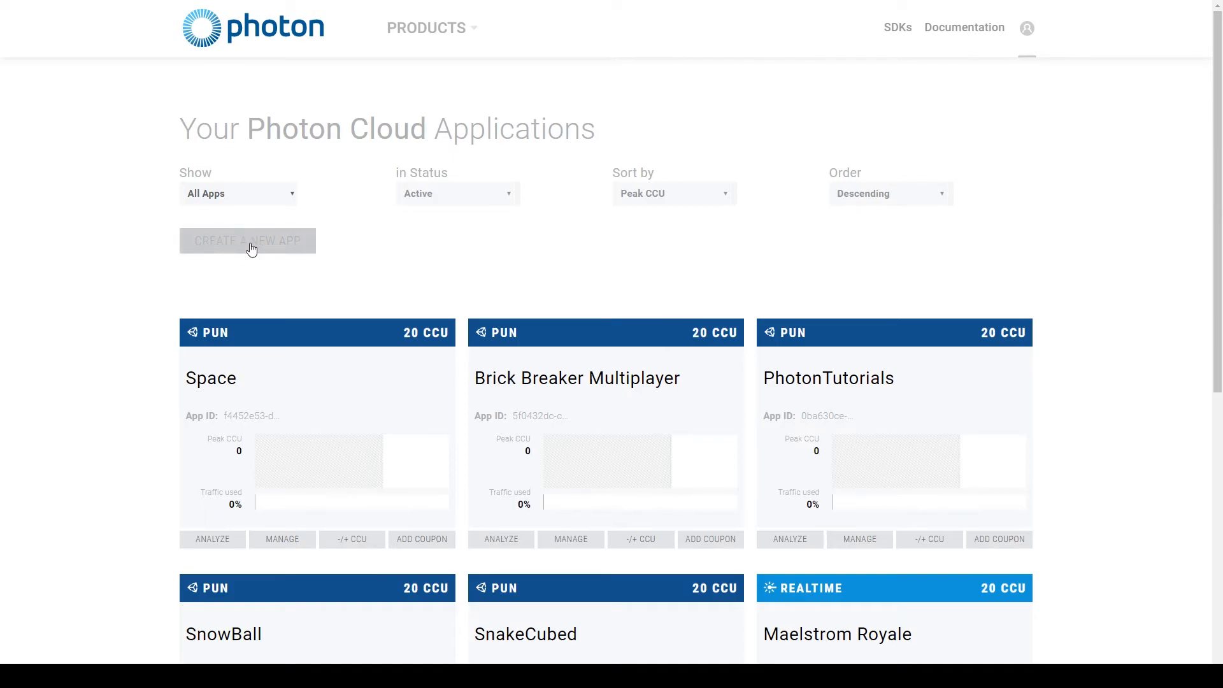
- Review the new-app form with Photon Realtime type, then select the PhotonTutorials App ID from the list
click(247, 240)
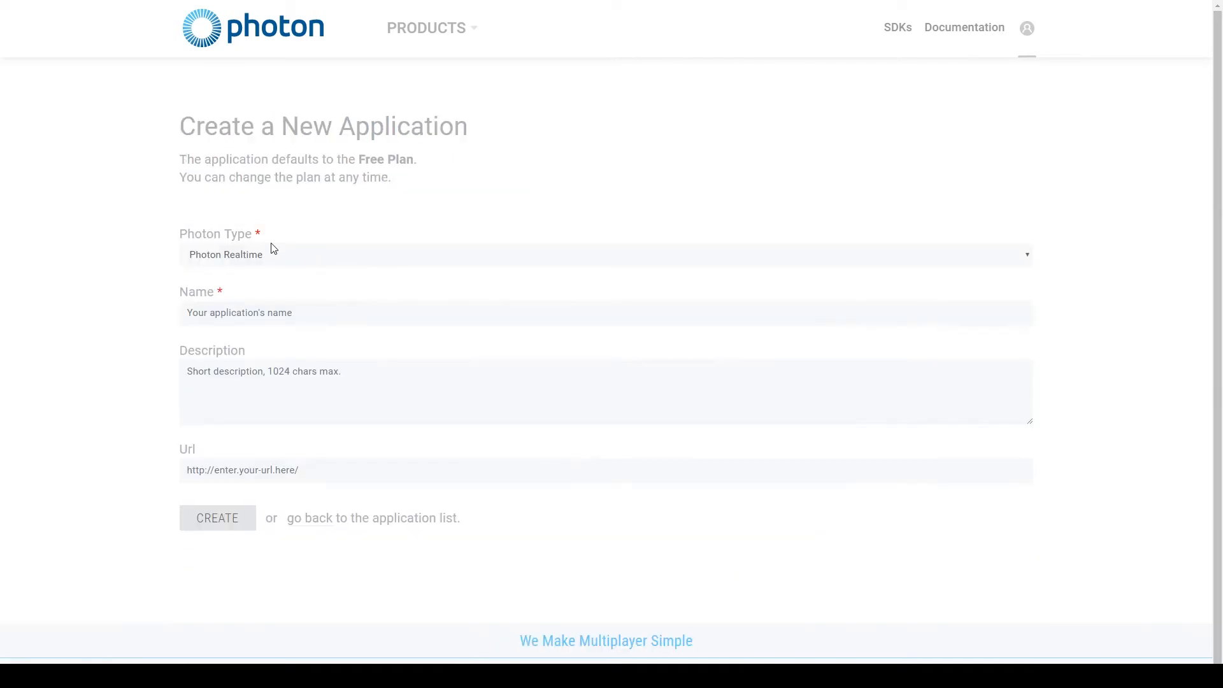
click(606, 254)
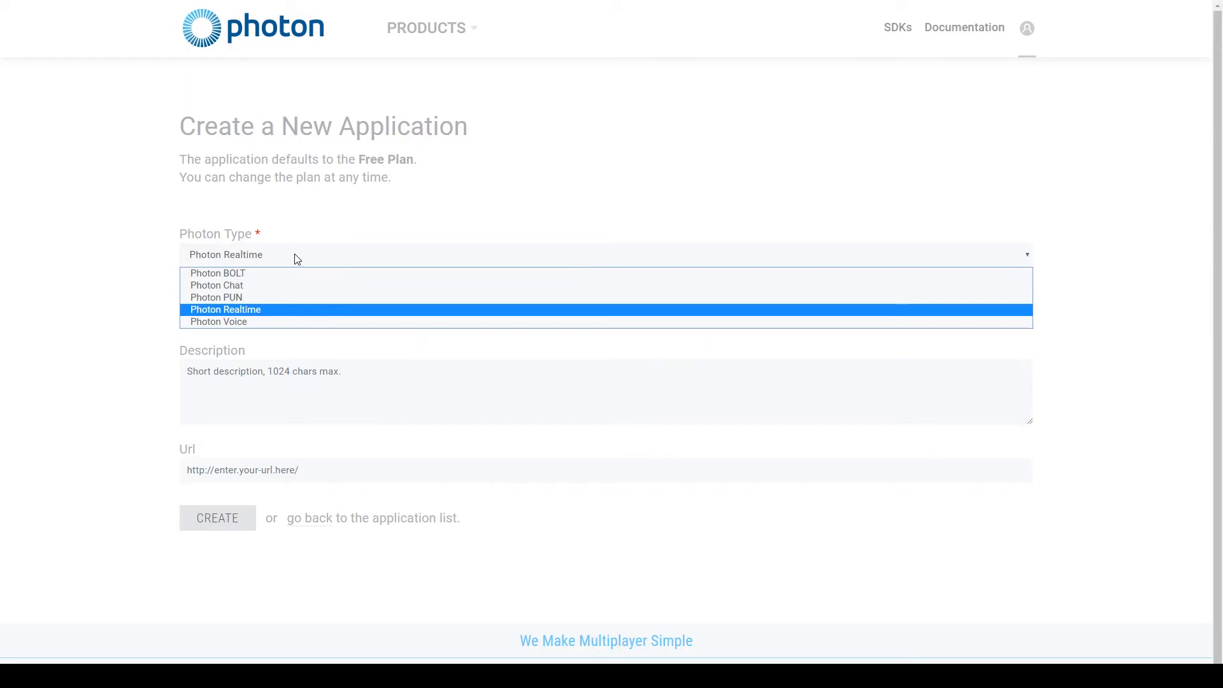
click(226, 309)
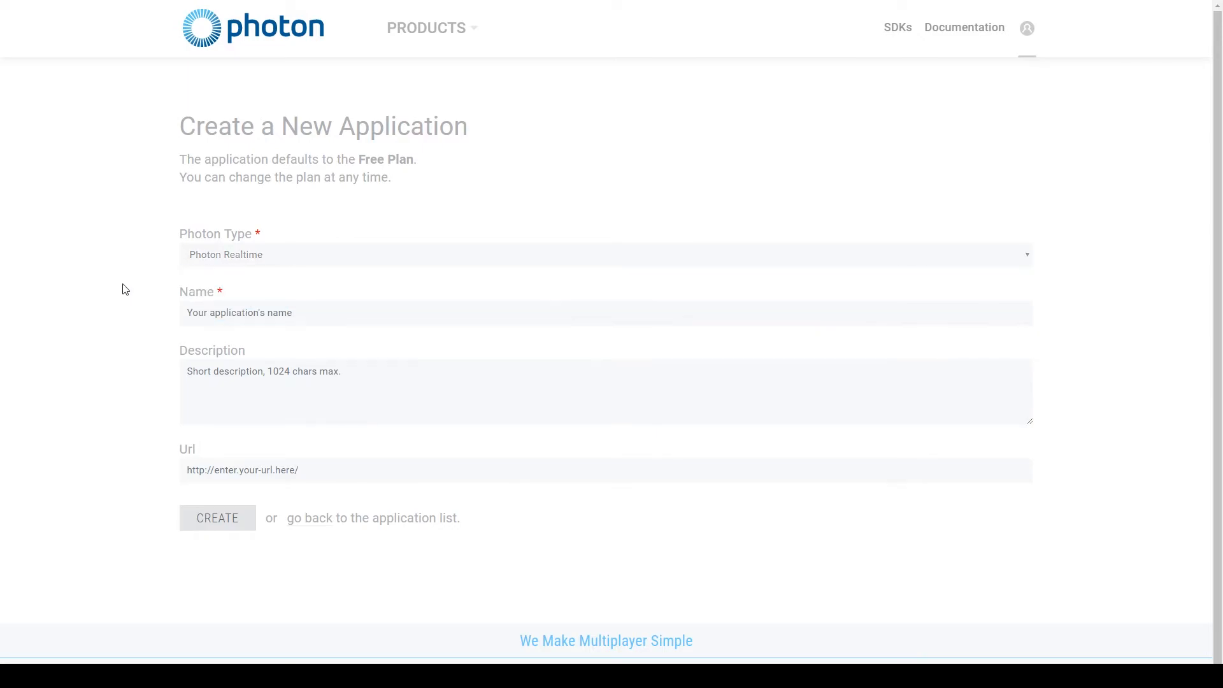
mouse_move(251, 342)
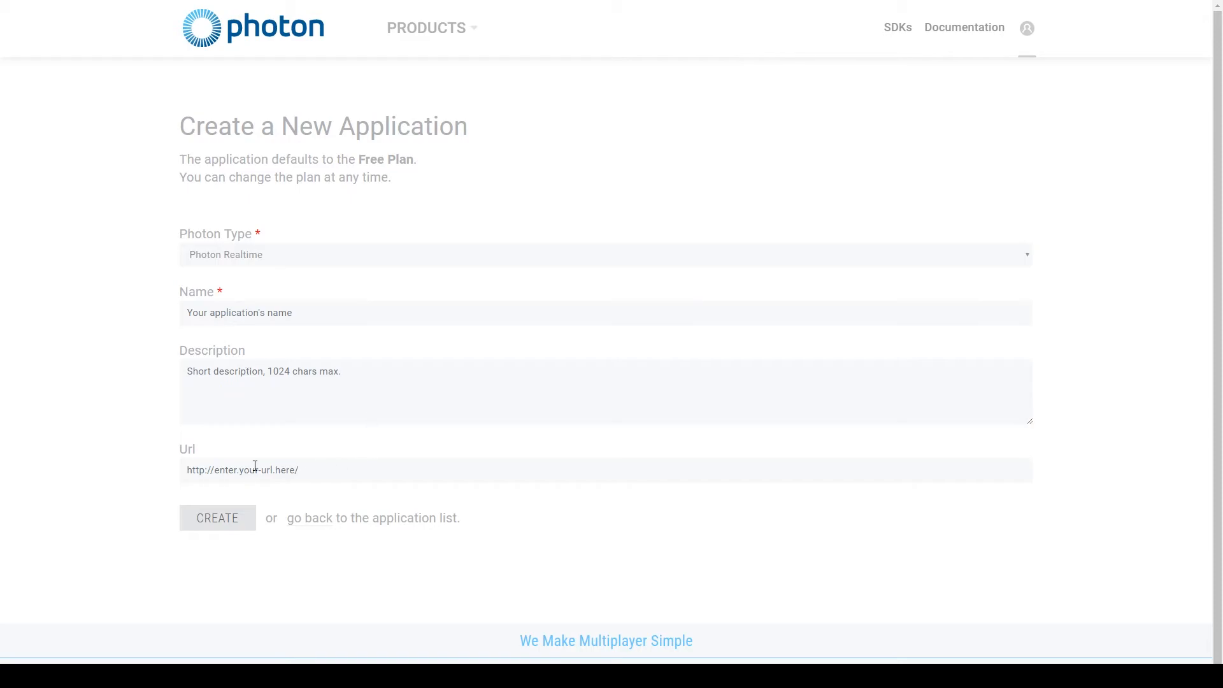
mouse_move(250, 532)
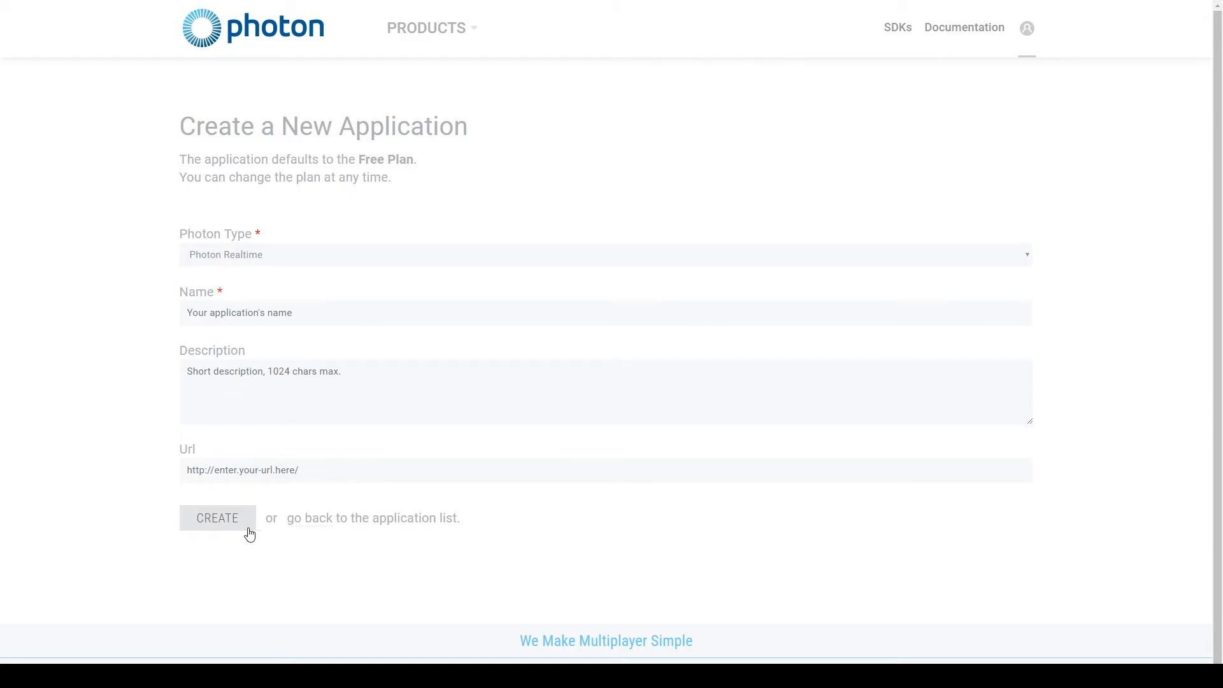
click(309, 518)
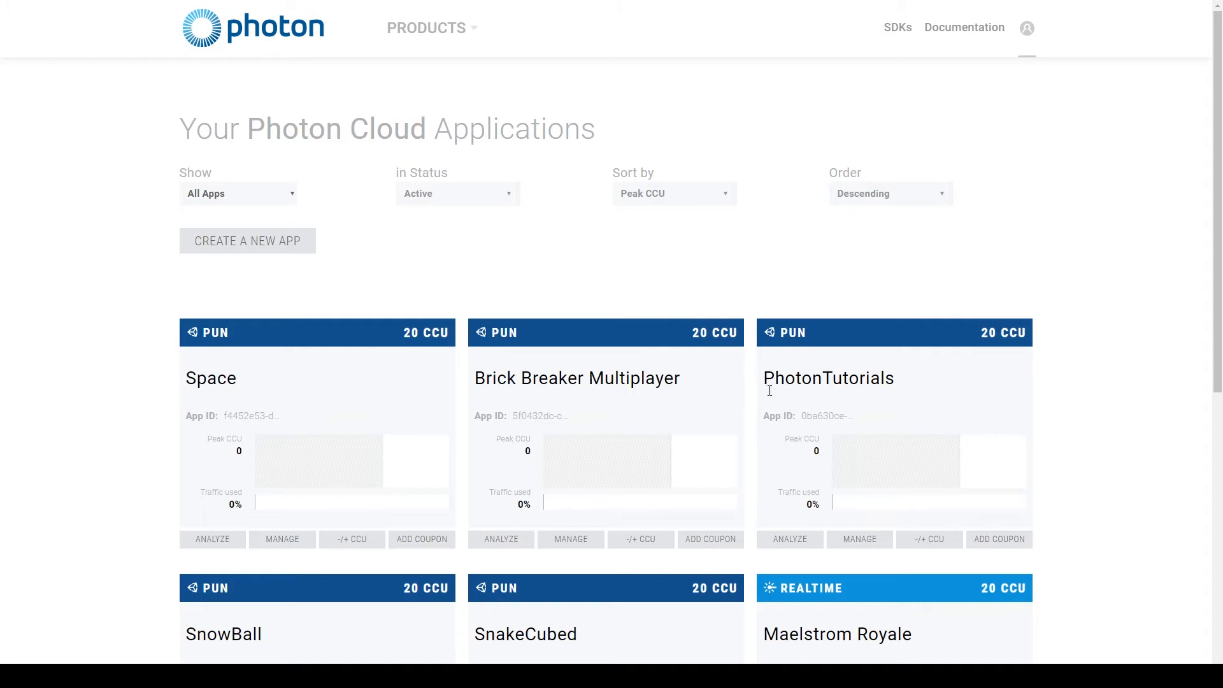
mouse_move(641, 464)
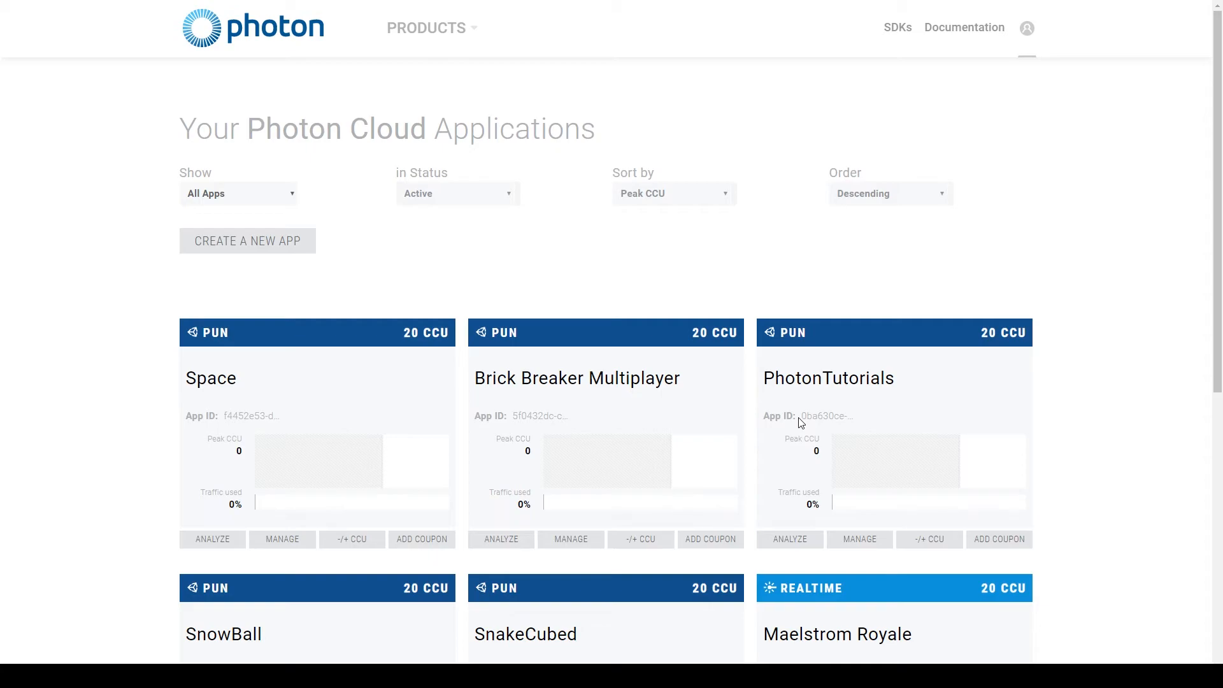
double_click(827, 415)
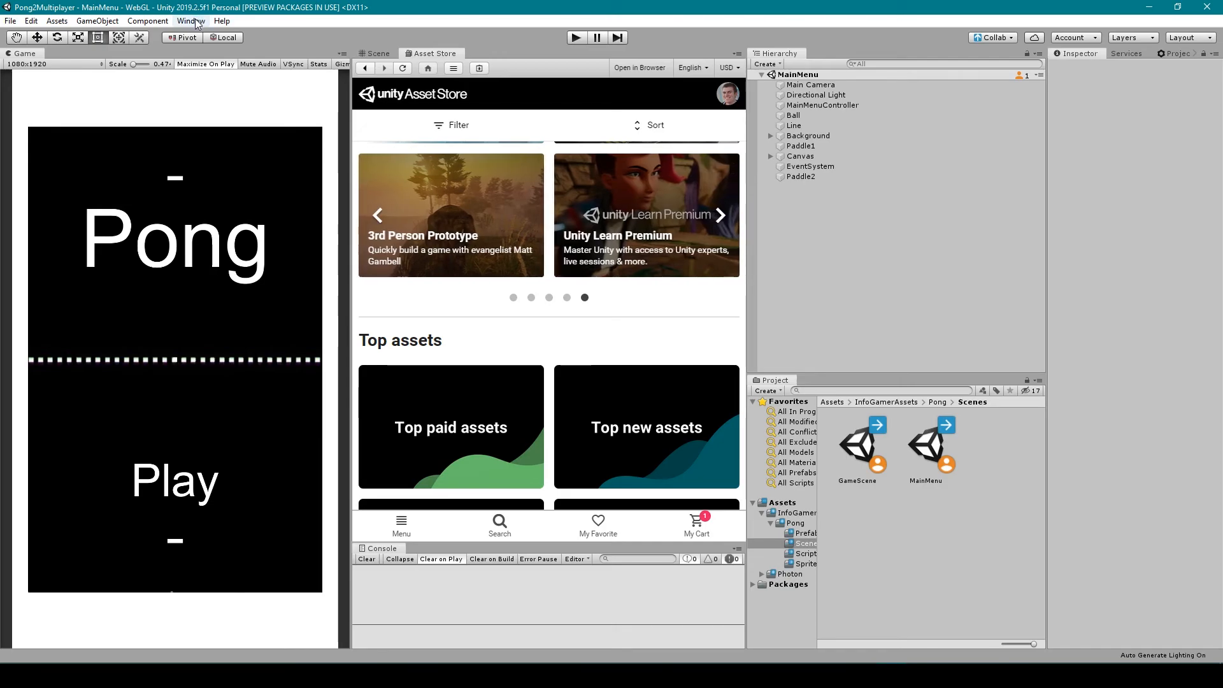
- Run the PUN Wizard's Setup Project with the pasted App ID so Pong2Multiplayer is connected
click(191, 21)
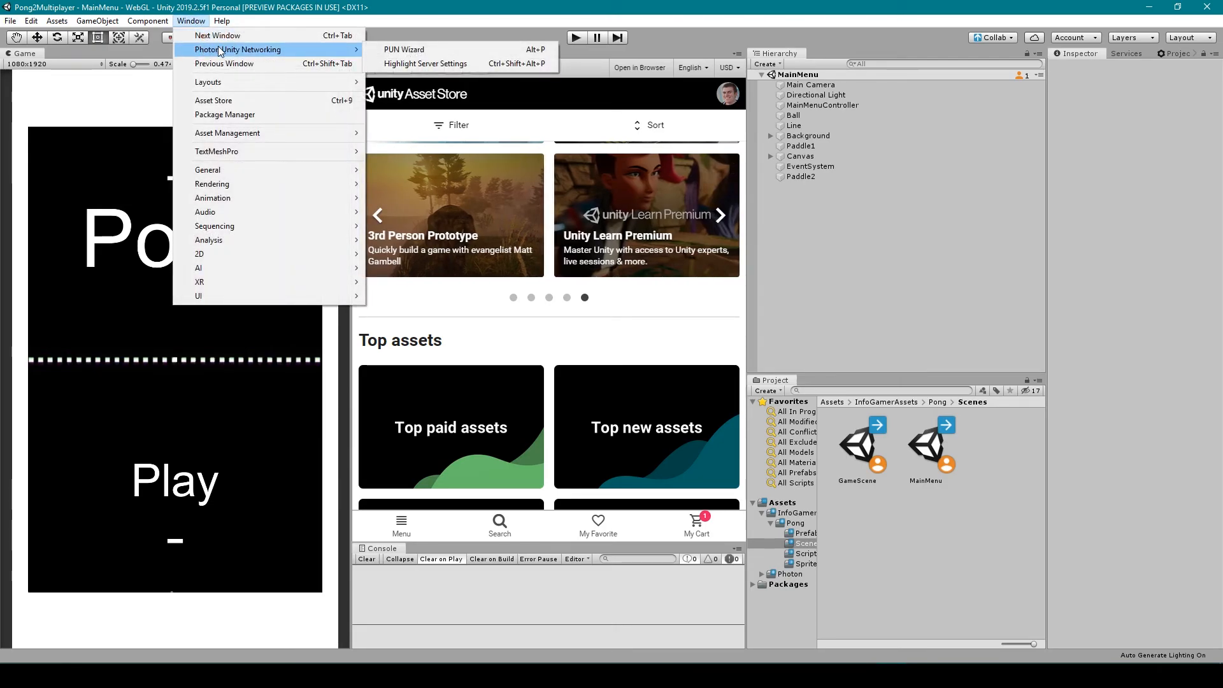
mouse_move(404, 49)
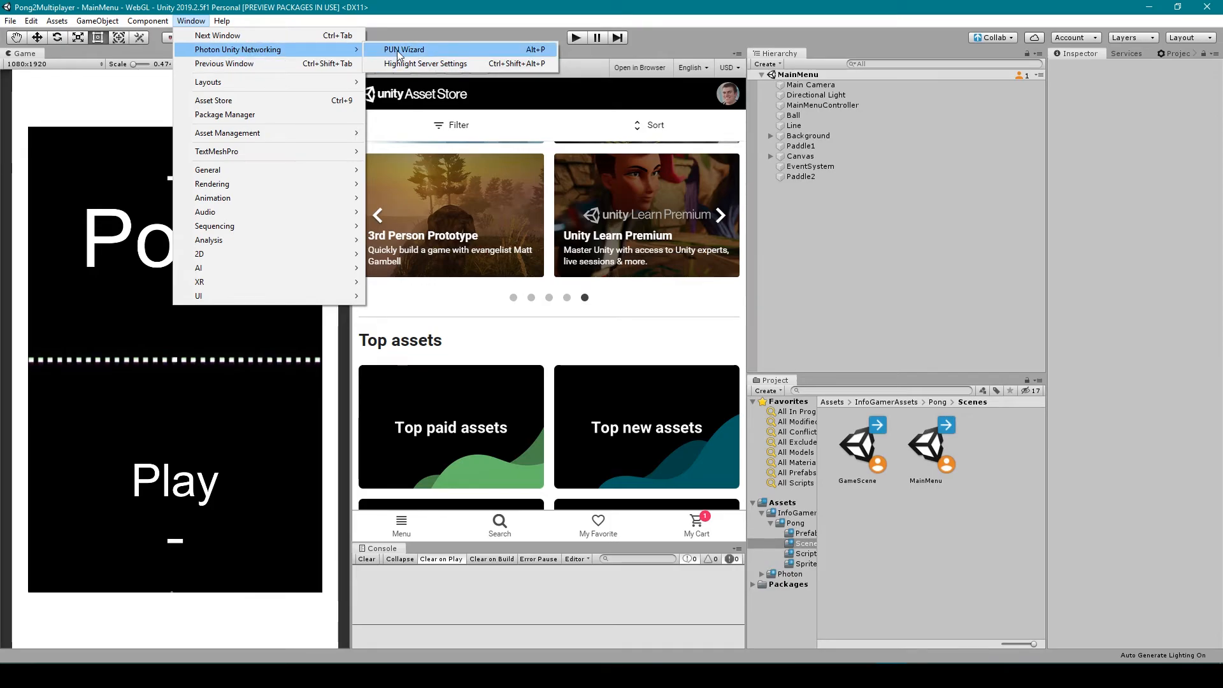
click(404, 49)
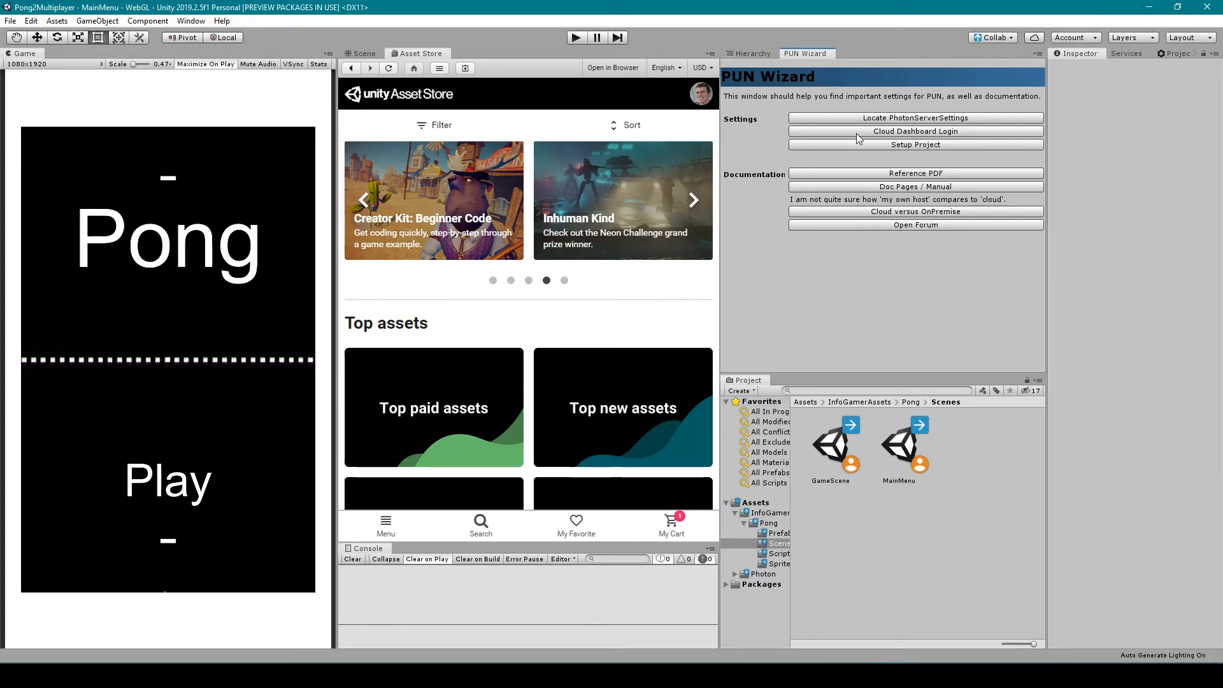
mouse_move(914, 145)
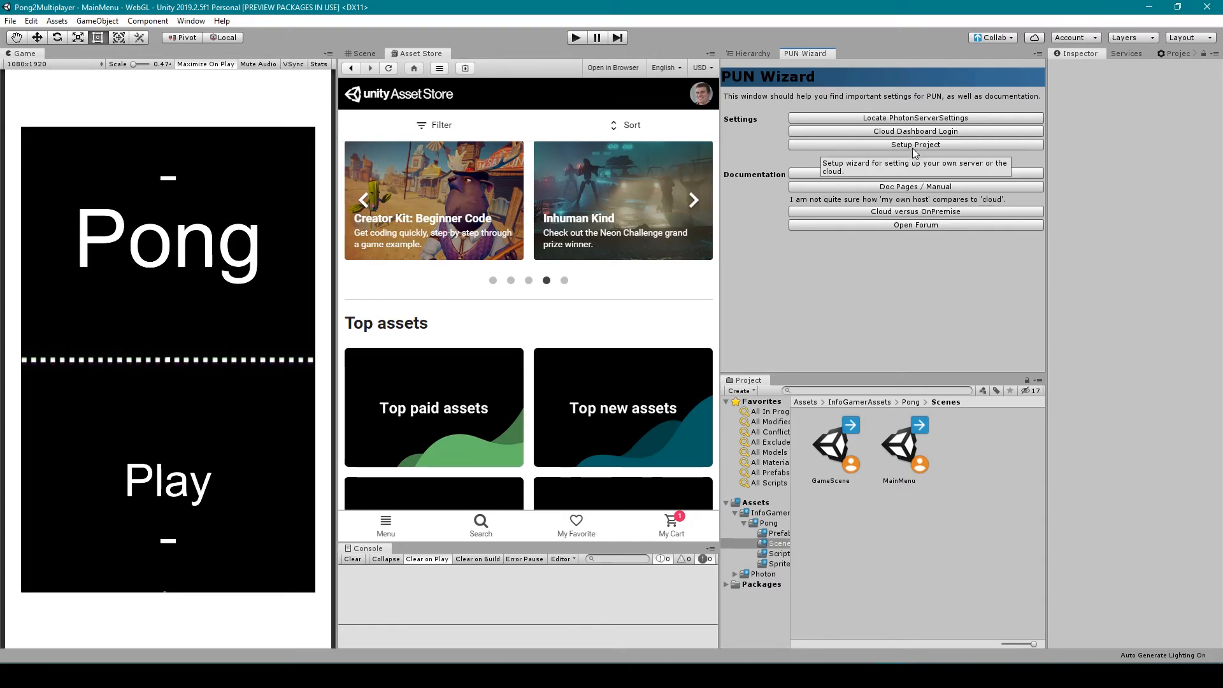
click(915, 144)
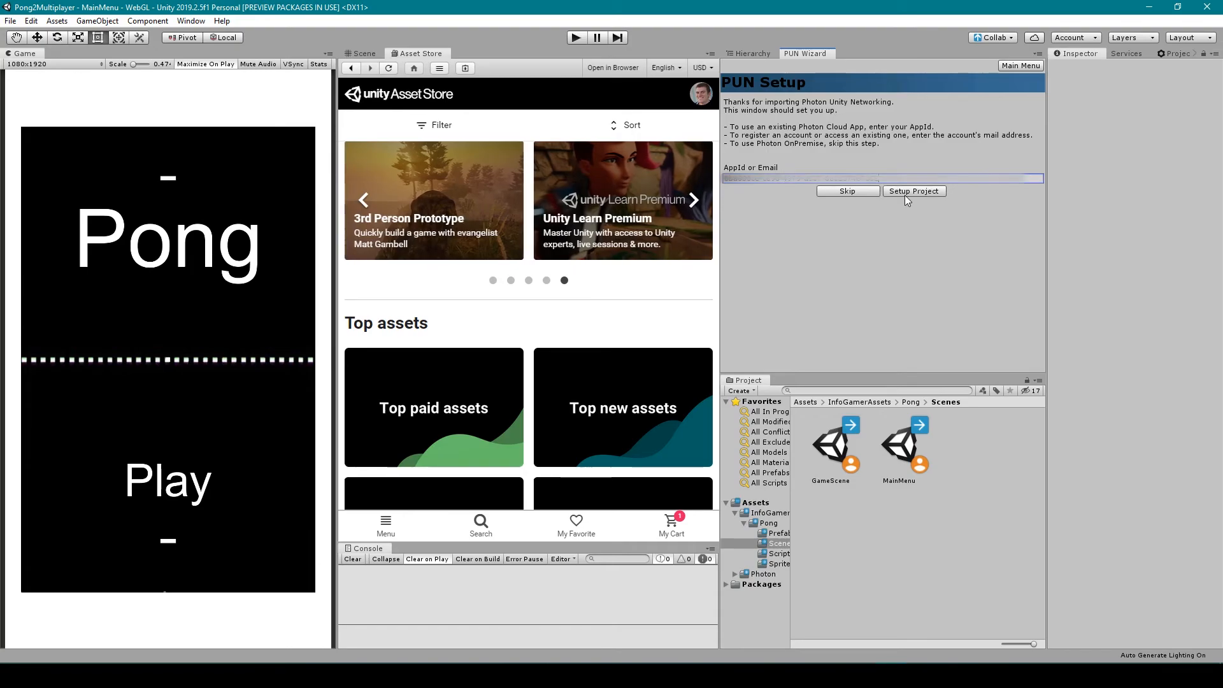
click(913, 191)
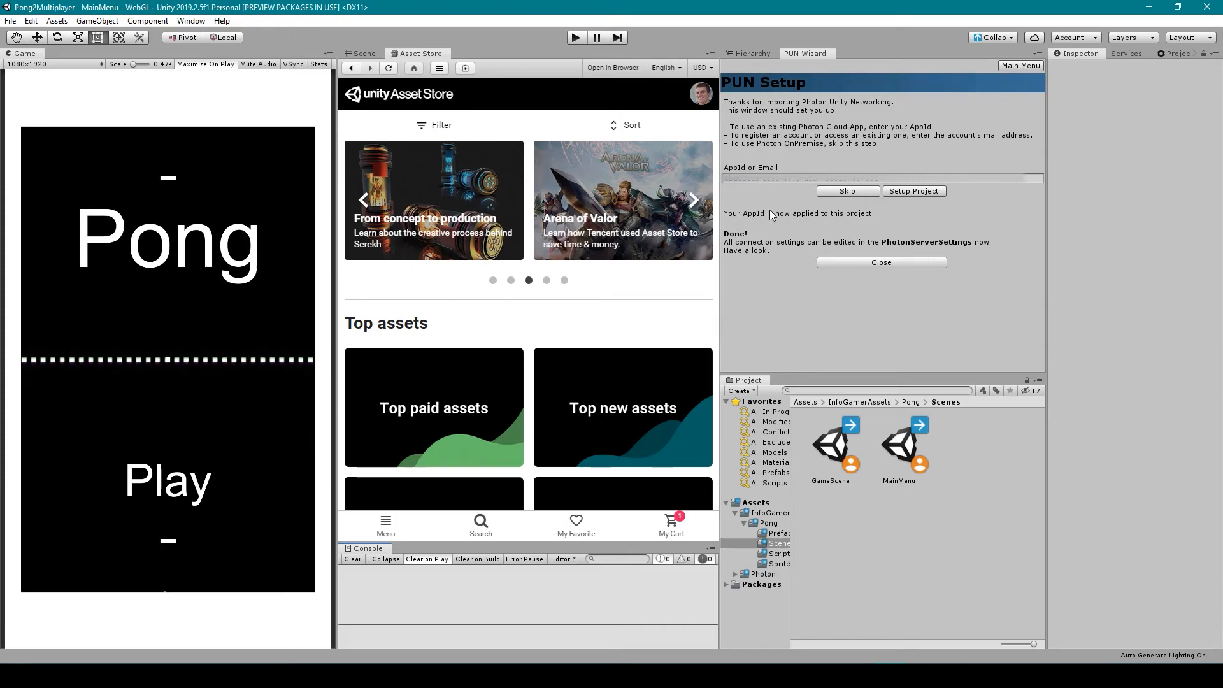
mouse_move(817, 218)
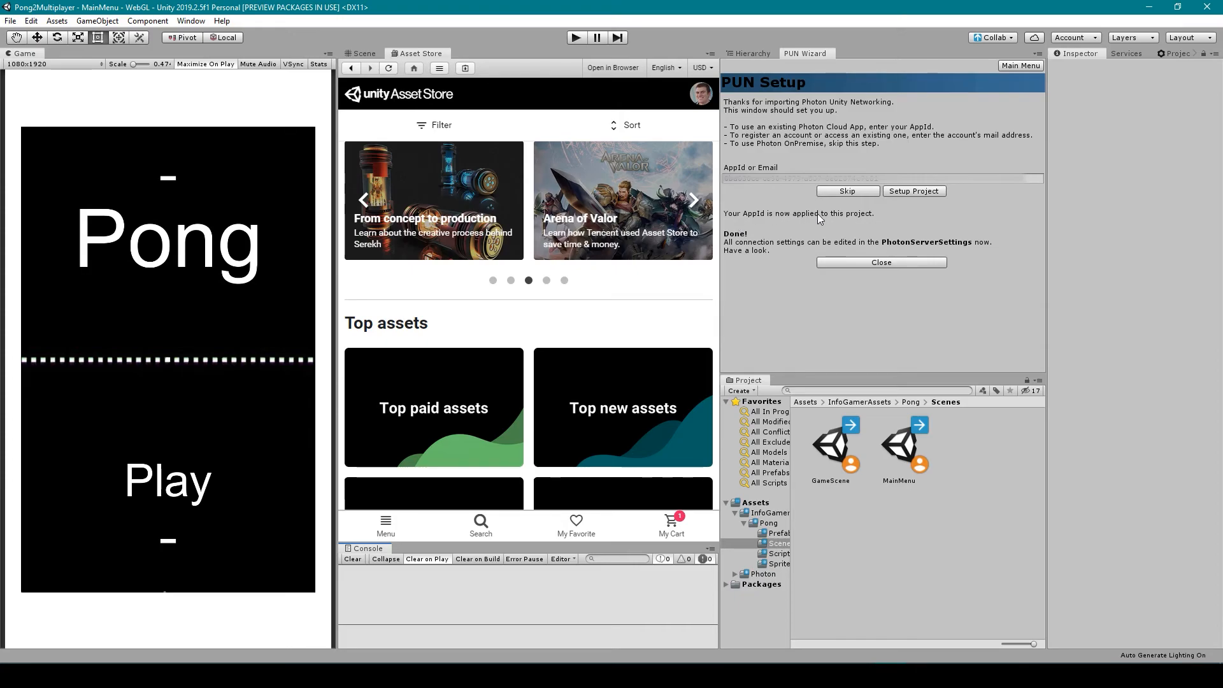